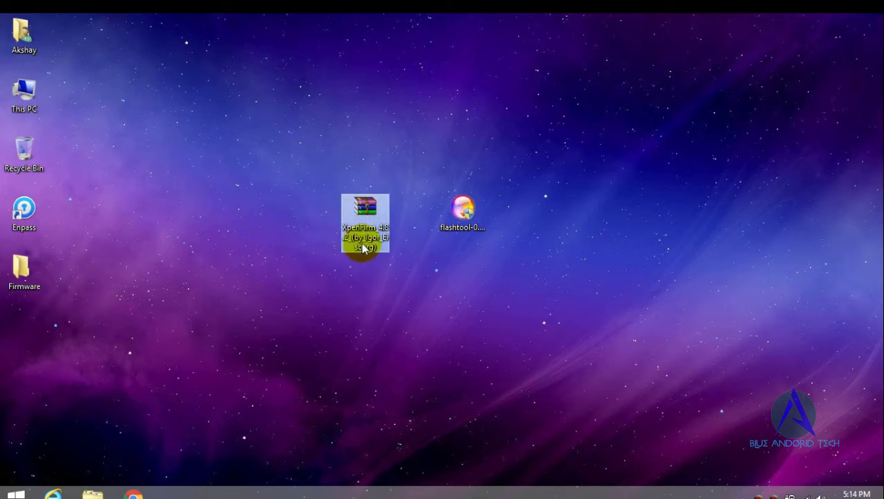
Extract the XperiFirm archive onto the desktop via Extract Here
right_click(366, 225)
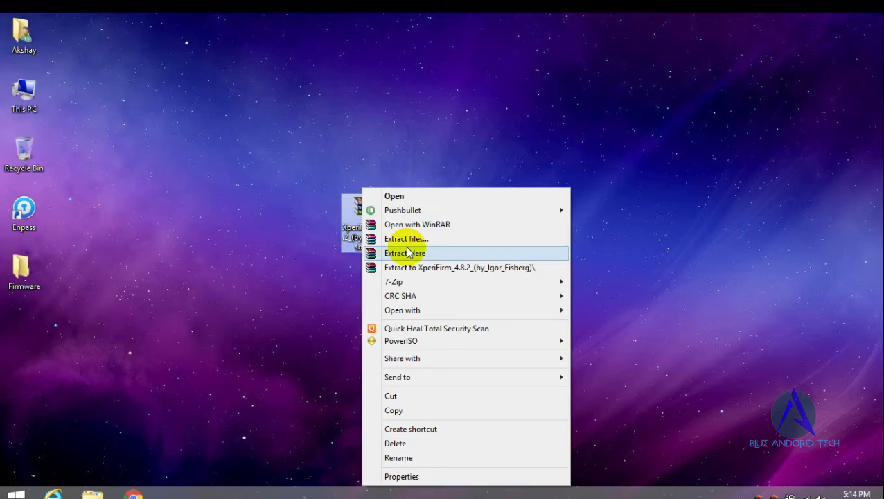
left_click(405, 252)
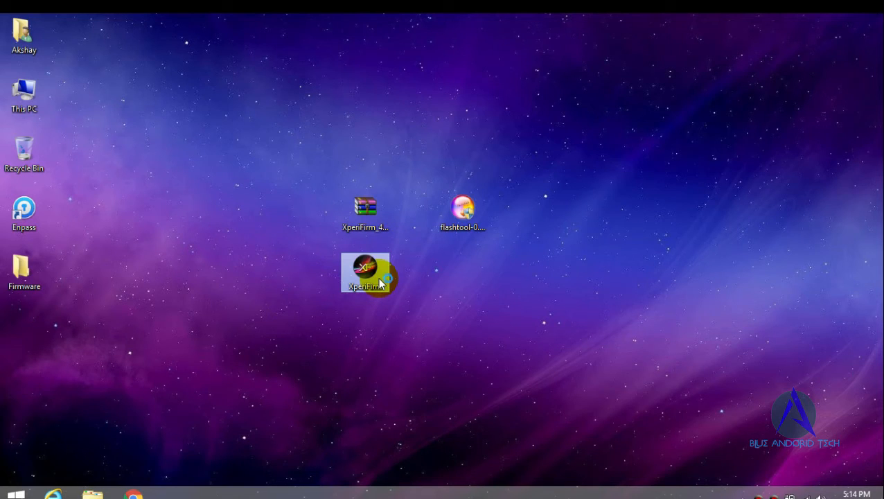
Launch XperiFirm and scroll its device list down to Xperia C4
double_click(366, 277)
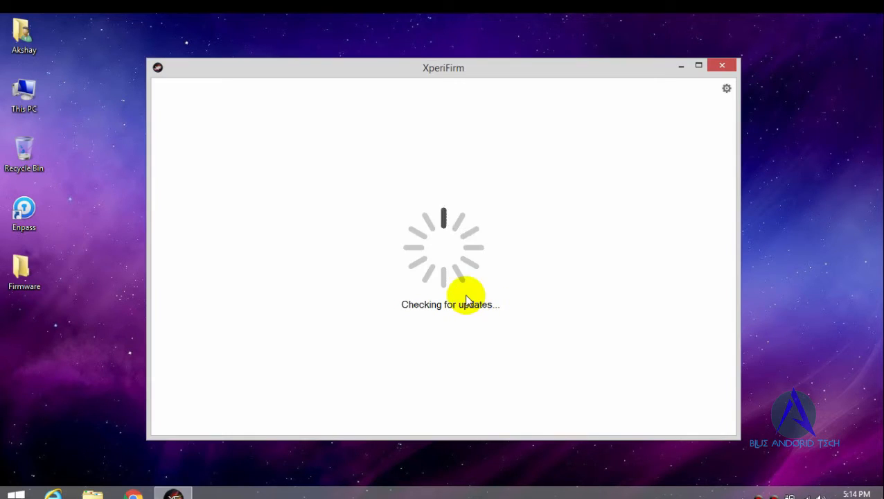
mouse_move(427, 327)
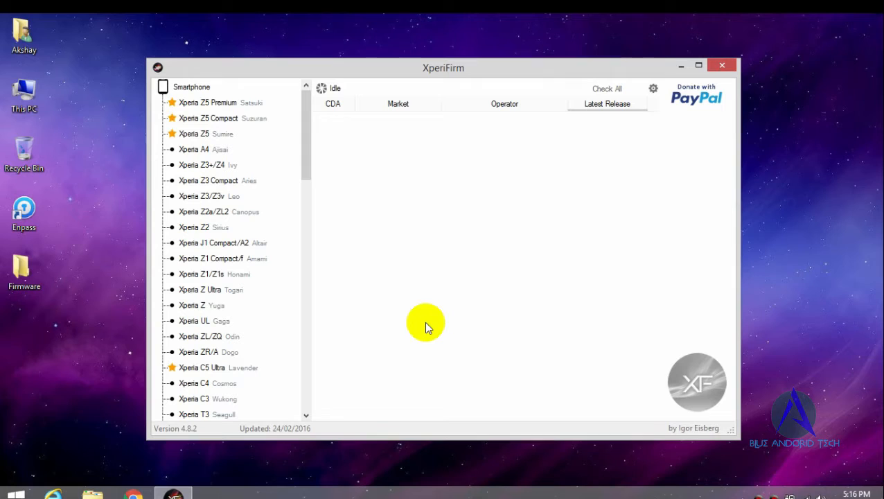
mouse_move(221, 205)
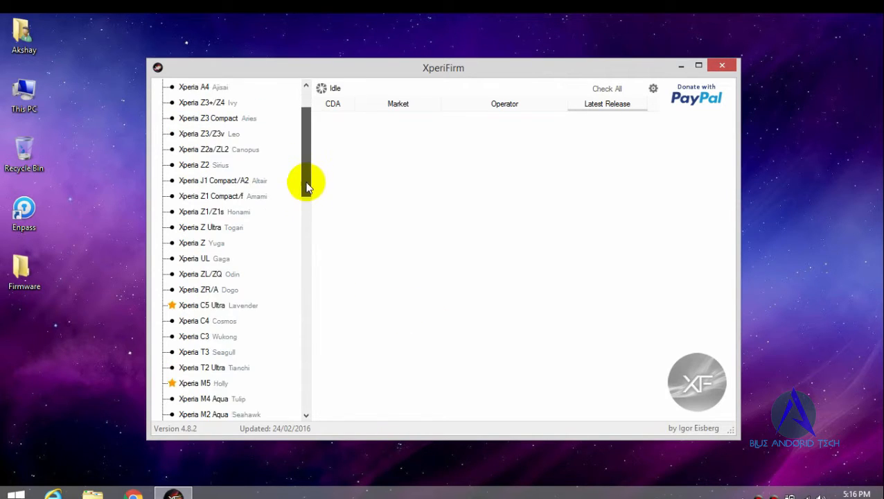
left_click_drag(306, 187, 307, 291)
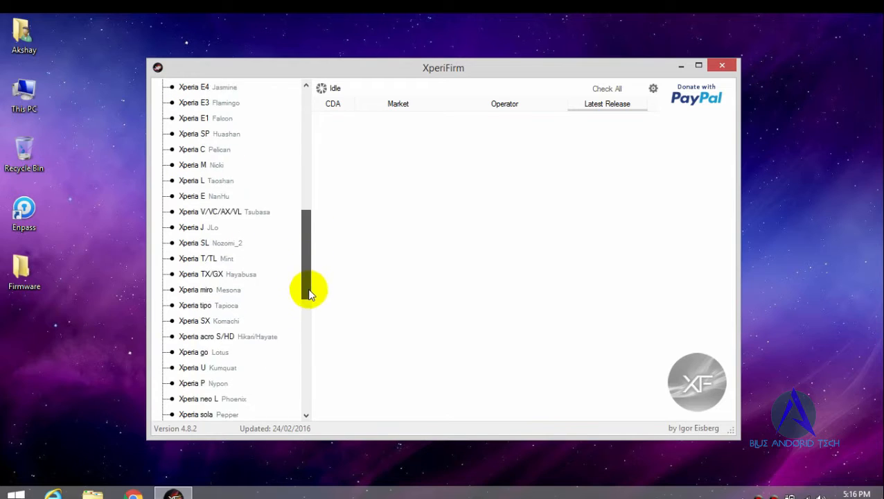
left_click_drag(307, 291, 307, 395)
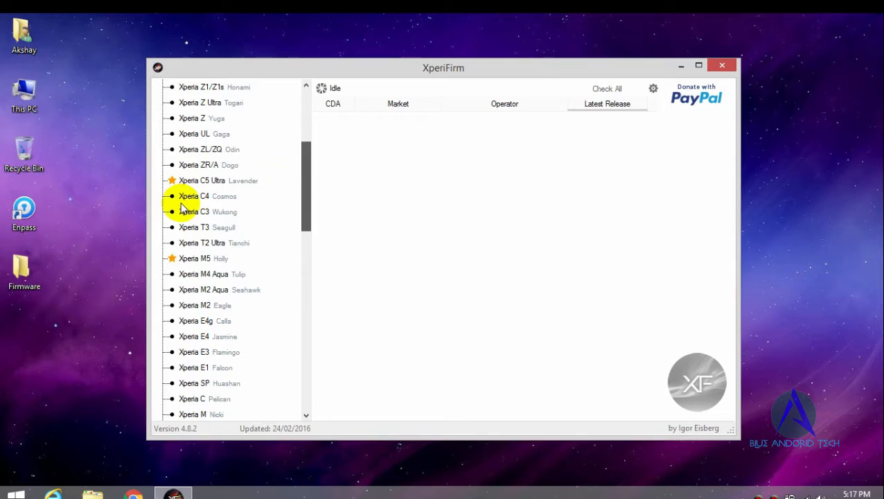
Expand Xperia C4, choose the E5363 variant and show the India firmware releases
left_click(194, 196)
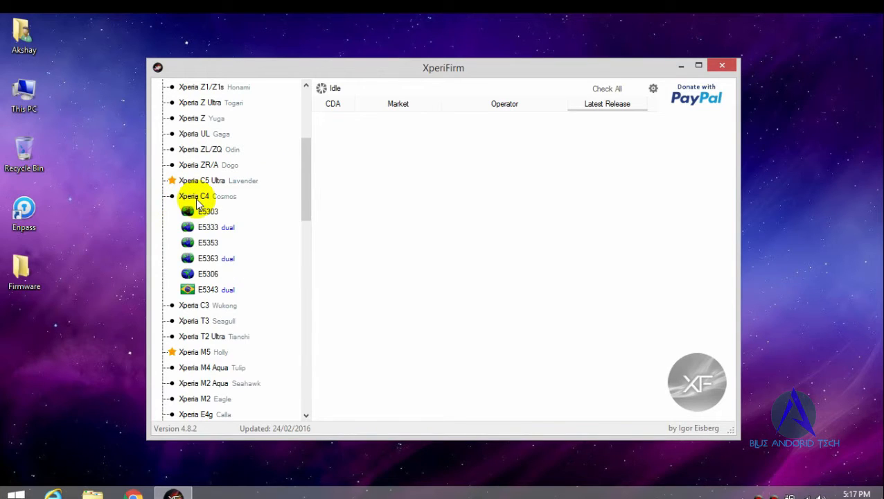
mouse_move(210, 270)
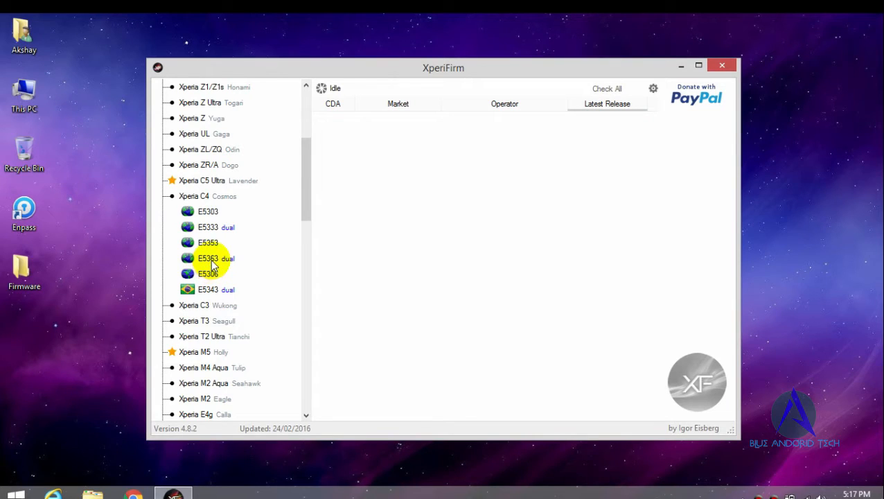
left_click(208, 258)
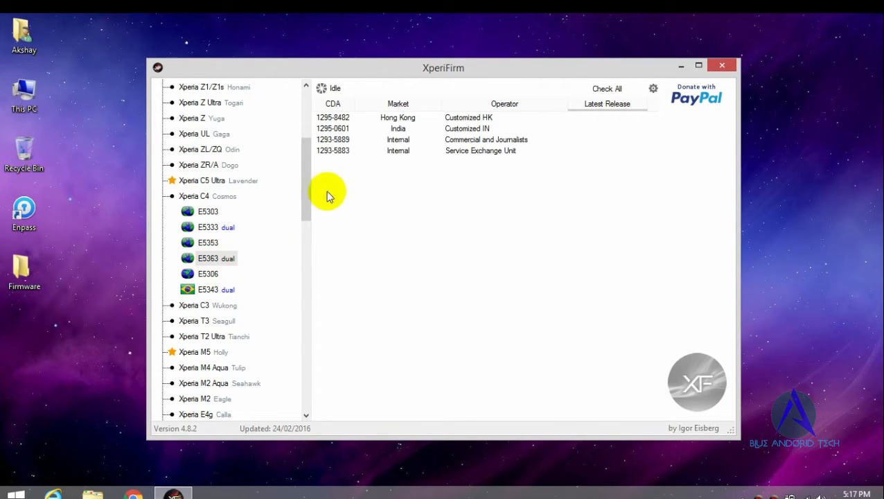
mouse_move(435, 133)
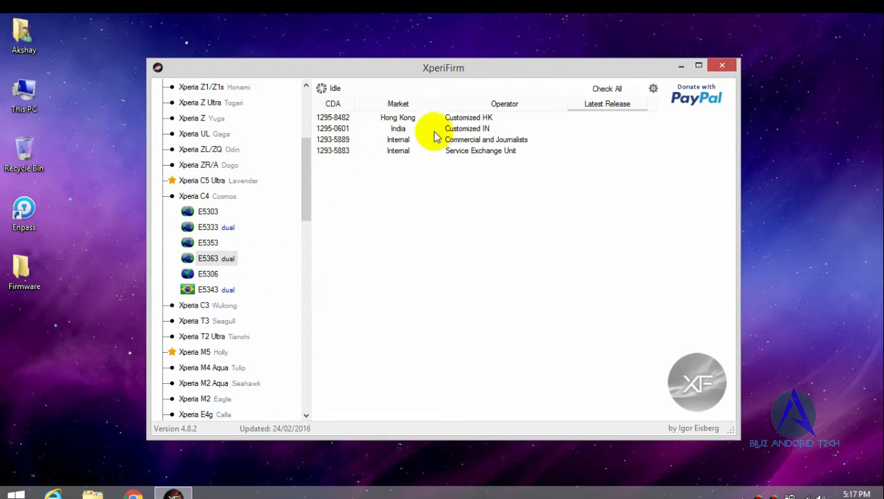
left_click(467, 128)
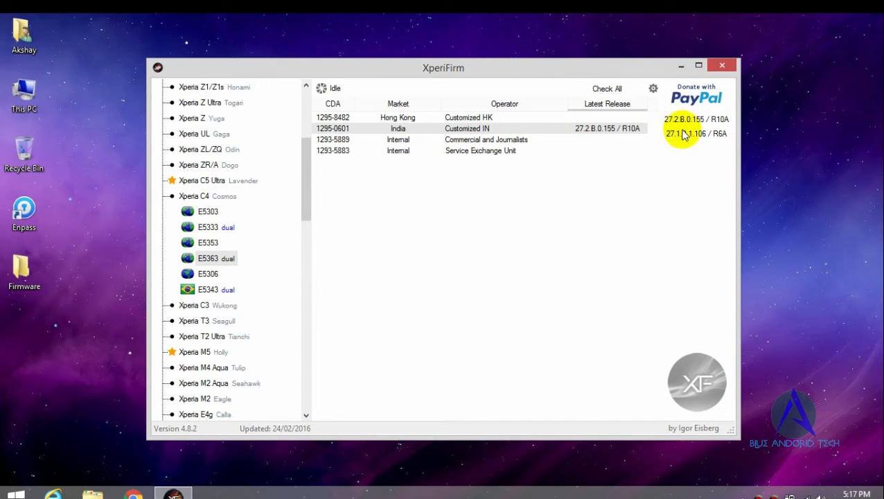
mouse_move(679, 142)
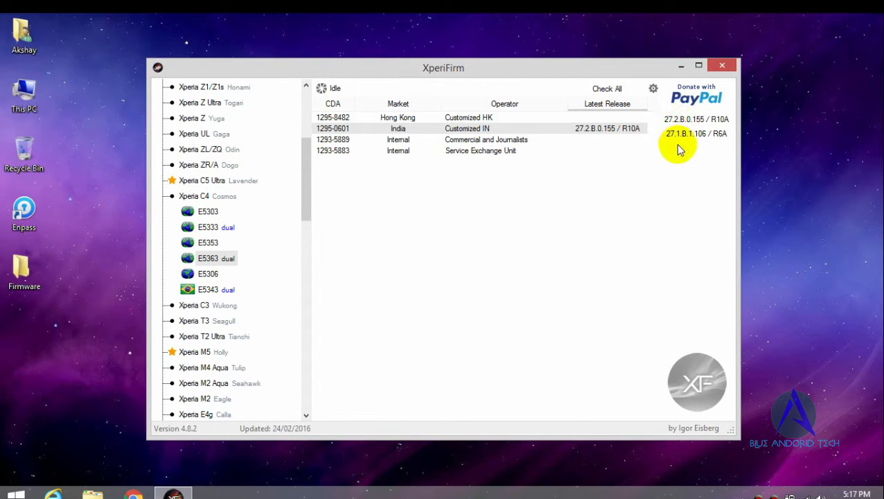
mouse_move(681, 139)
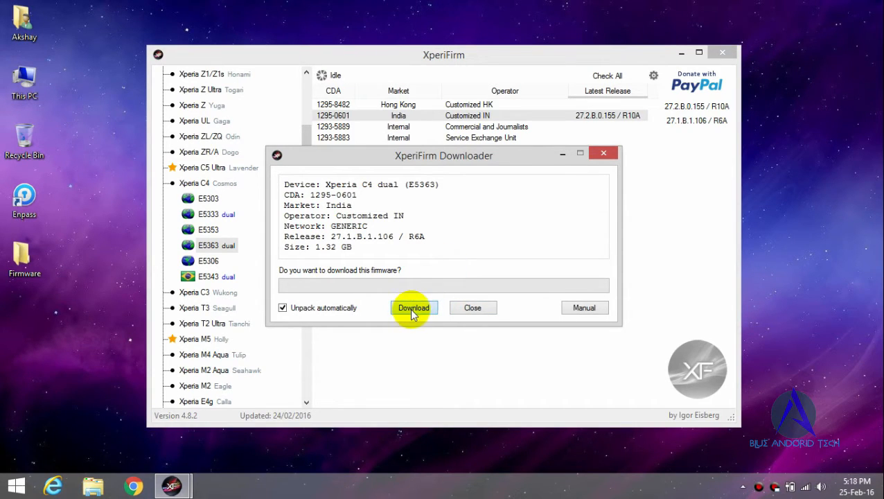
Download the India 27.1.B.1.106 firmware into the desktop Firmware folder and dismiss the downloader
left_click(413, 307)
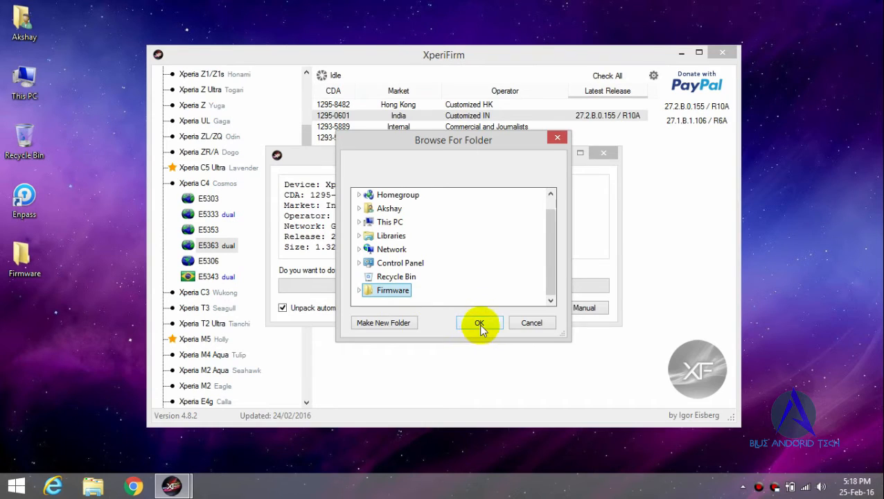
left_click(479, 322)
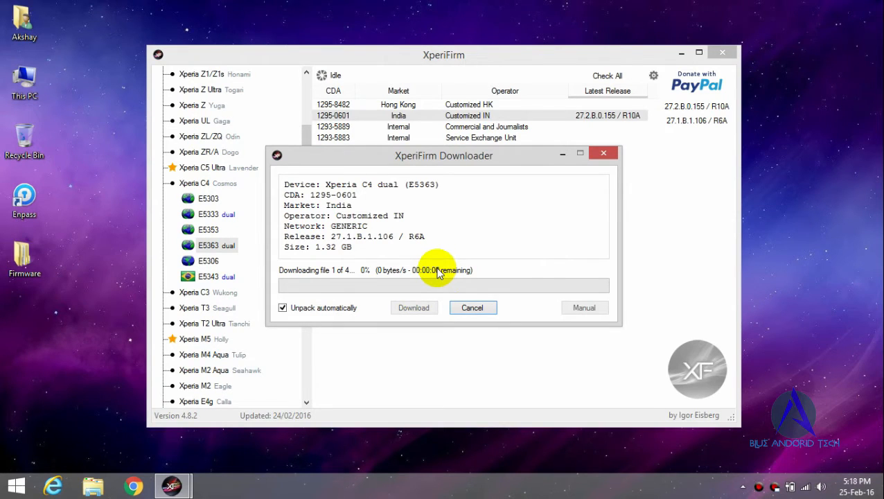
left_click(473, 308)
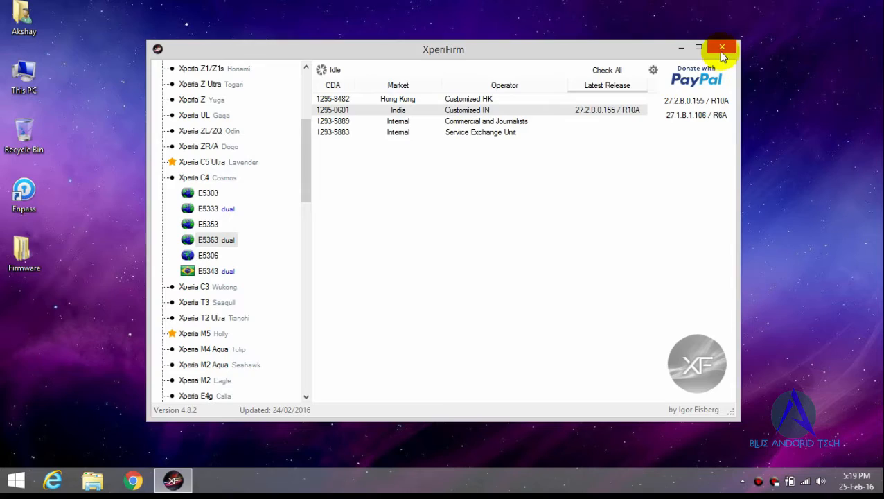
Close XperiFirm and check the E5363 Customized IN folder inside the desktop Firmware folder
left_click(723, 45)
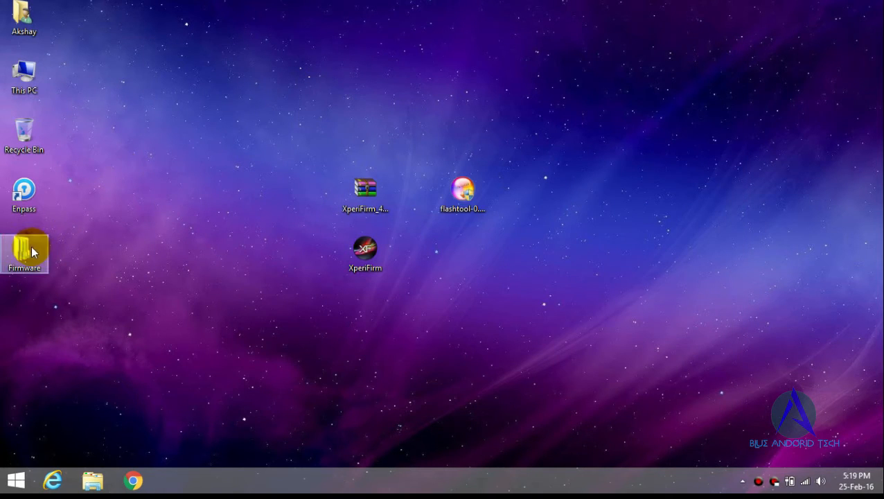
double_click(25, 252)
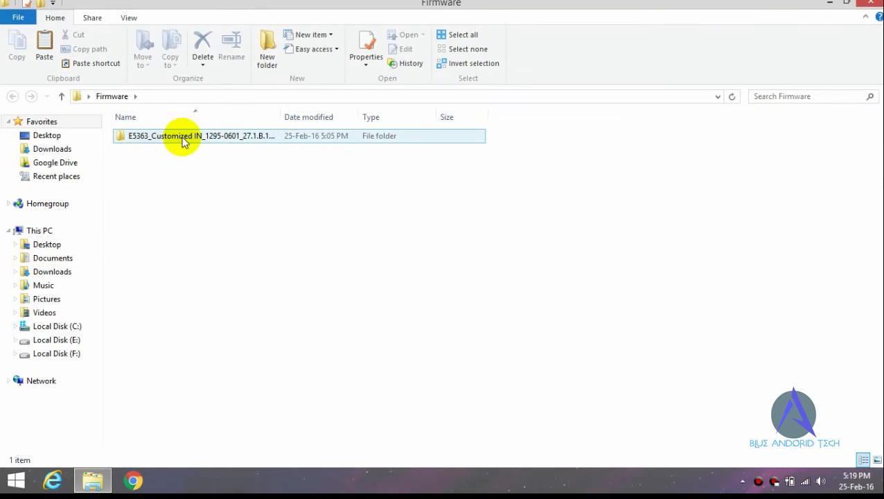
mouse_move(413, 139)
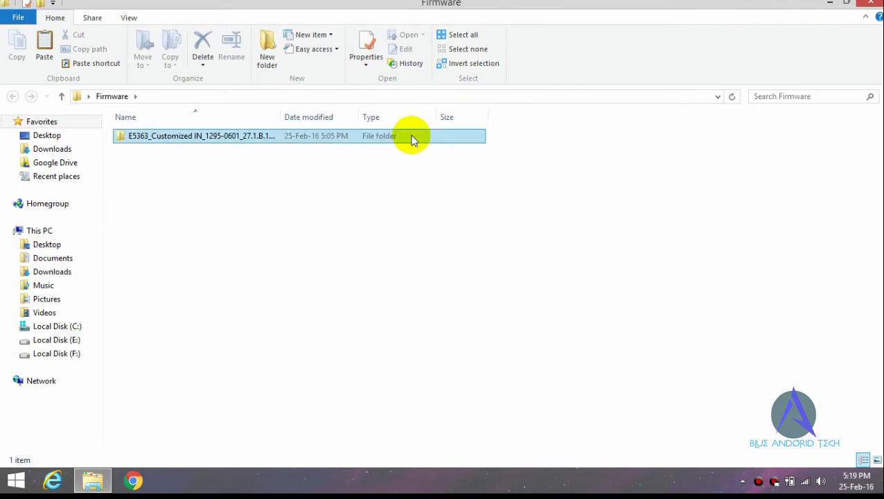
double_click(201, 136)
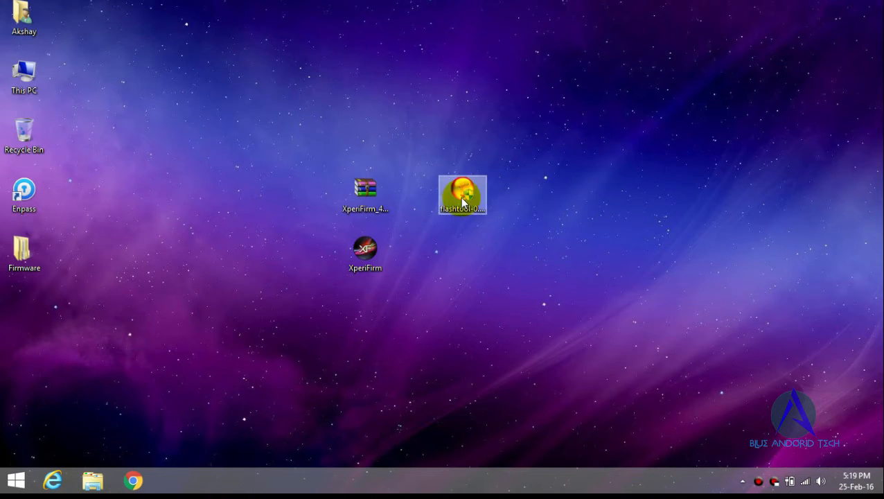
mouse_move(475, 197)
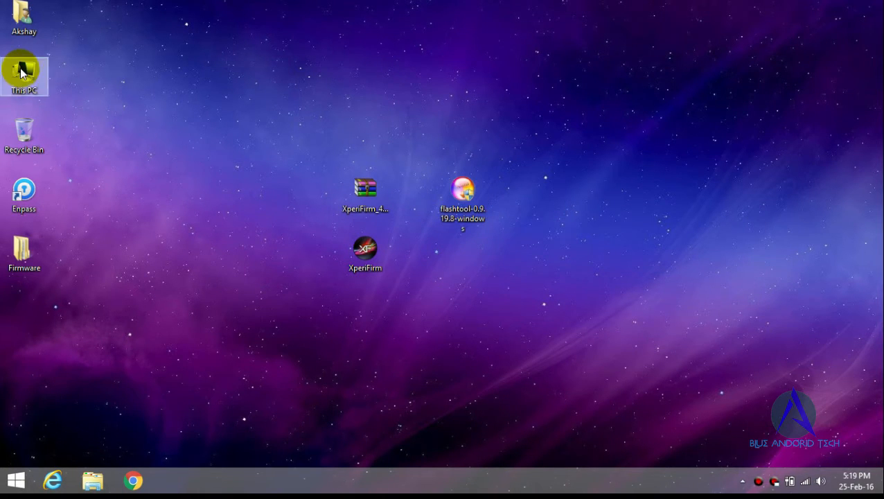
Browse to the Flashtool folder on Local Disk (C:) and launch FlashTool64
double_click(23, 70)
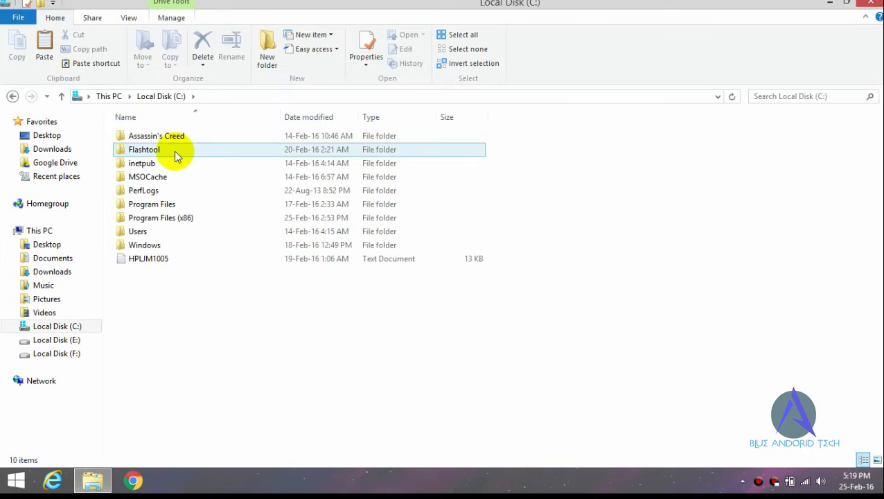
double_click(144, 149)
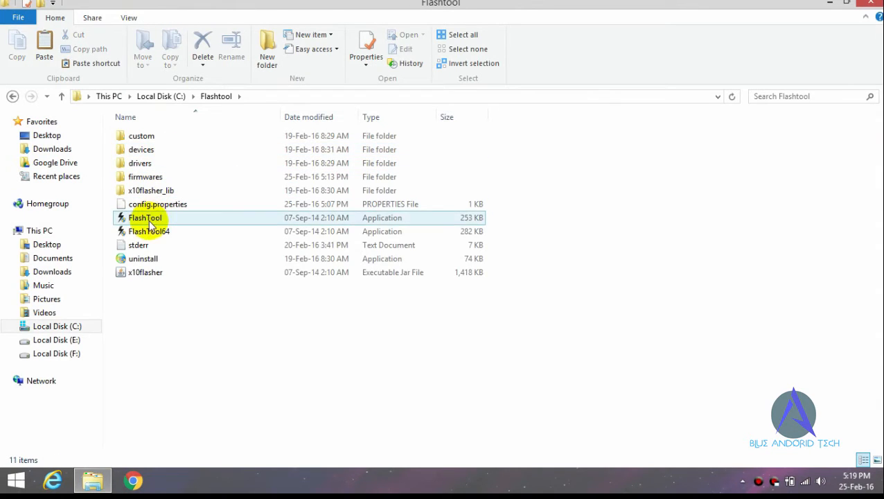
mouse_move(164, 232)
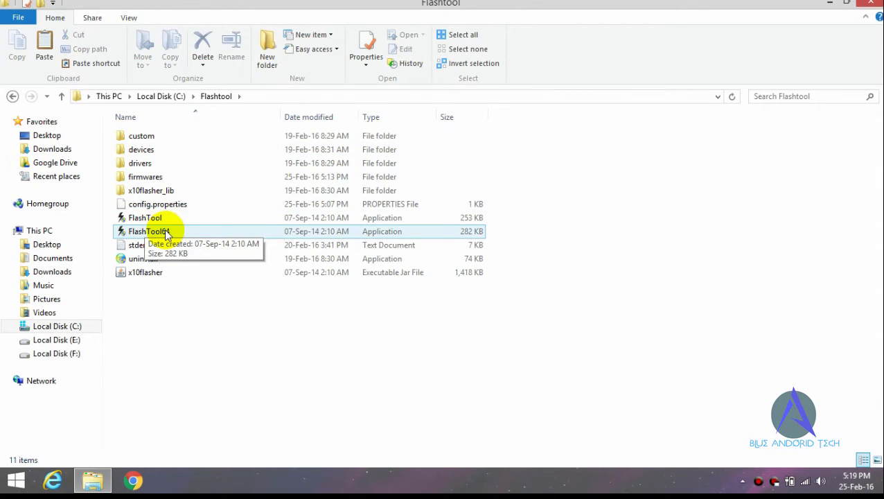
left_click(150, 230)
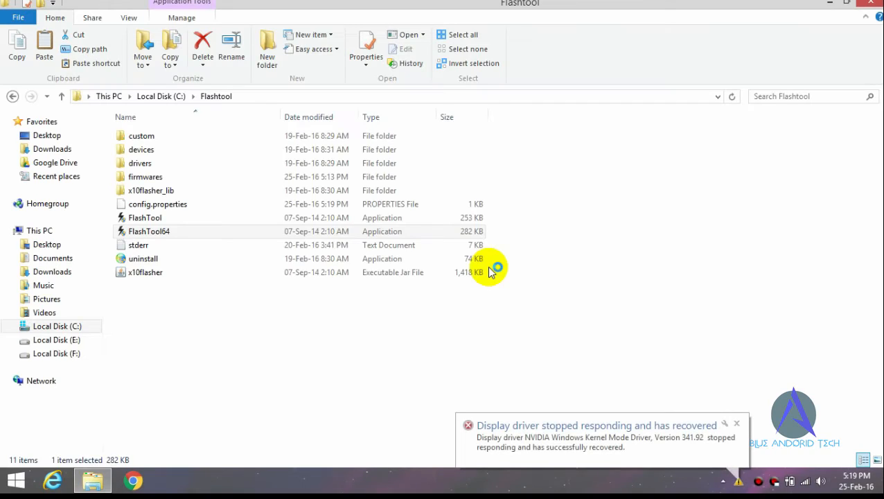
double_click(150, 230)
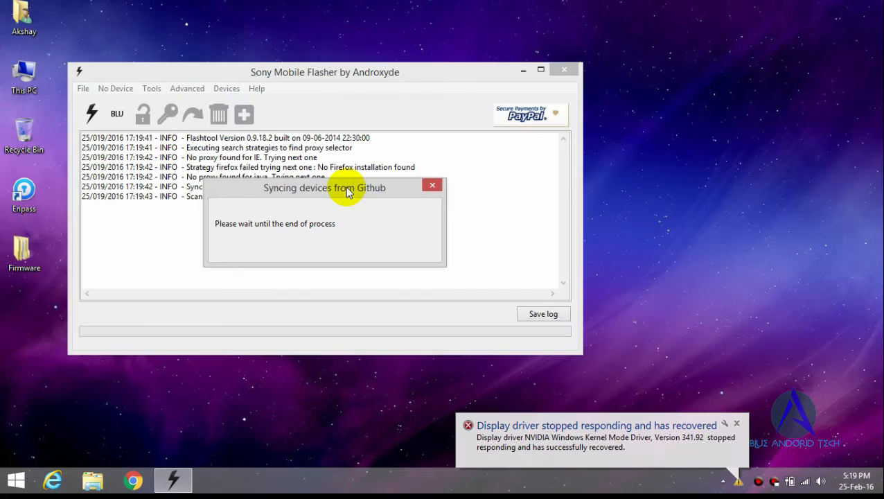
After the device sync, reach Tools > Bundles > Create in FlashTool
left_click(433, 185)
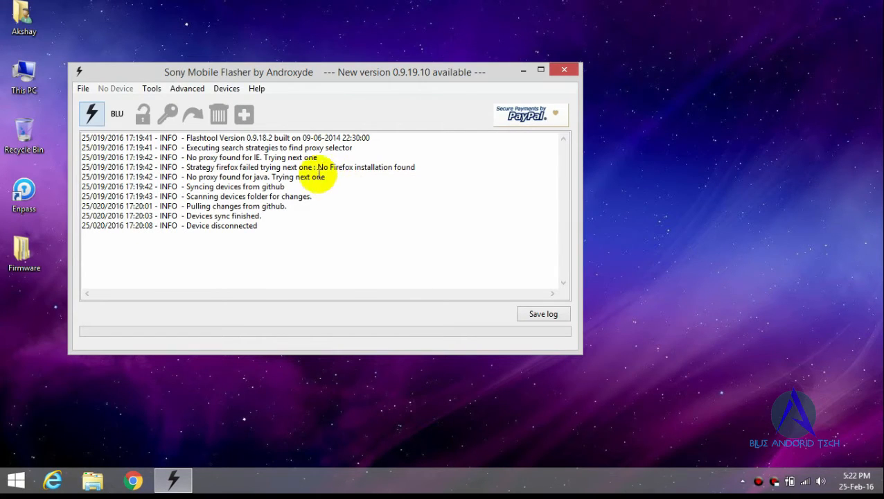
left_click(151, 89)
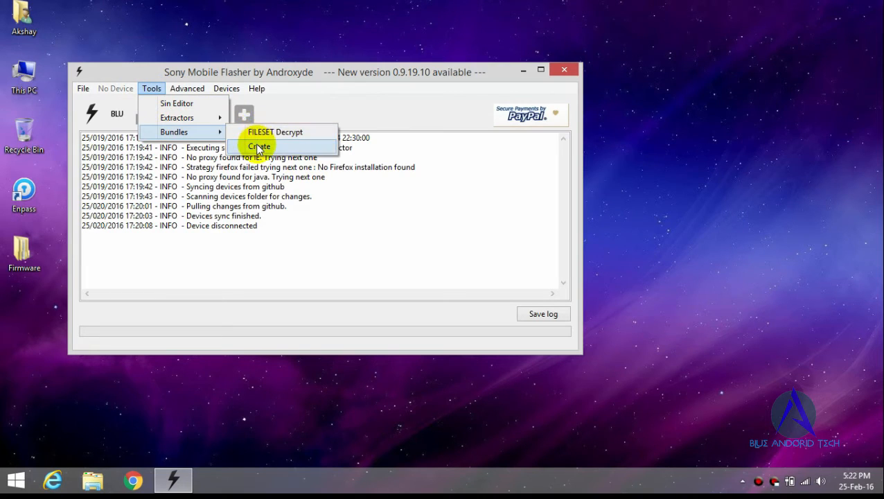
Create a new bundle with the E5363 Customized IN firmware folder as source
left_click(258, 146)
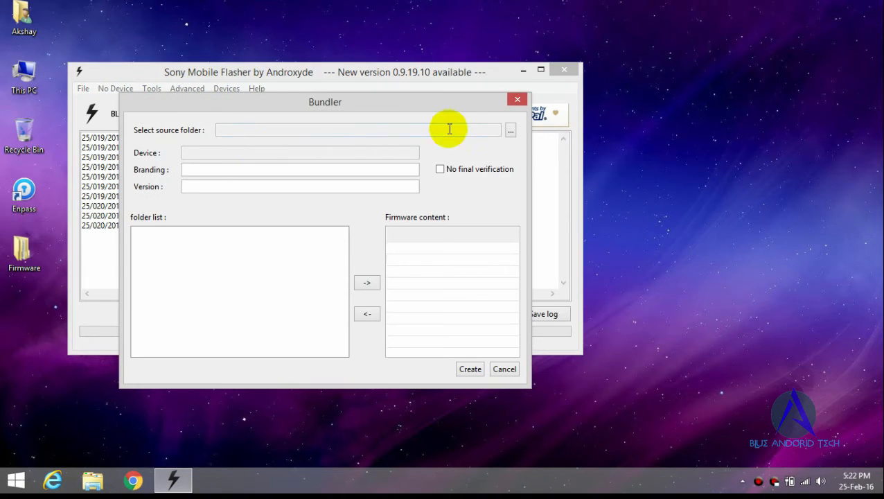
left_click(510, 131)
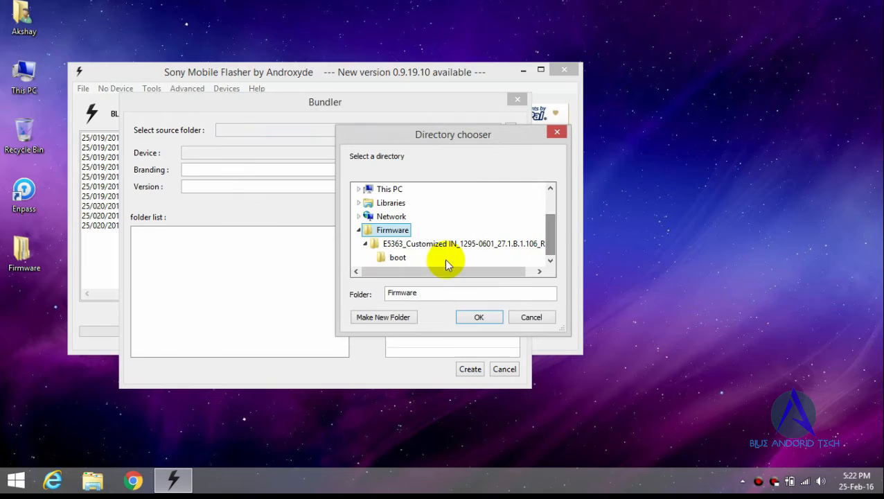
left_click(456, 244)
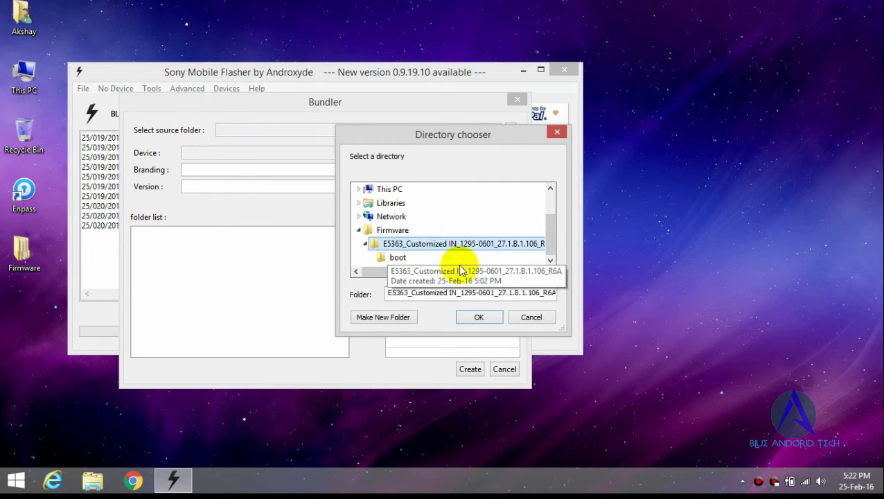
left_click(480, 316)
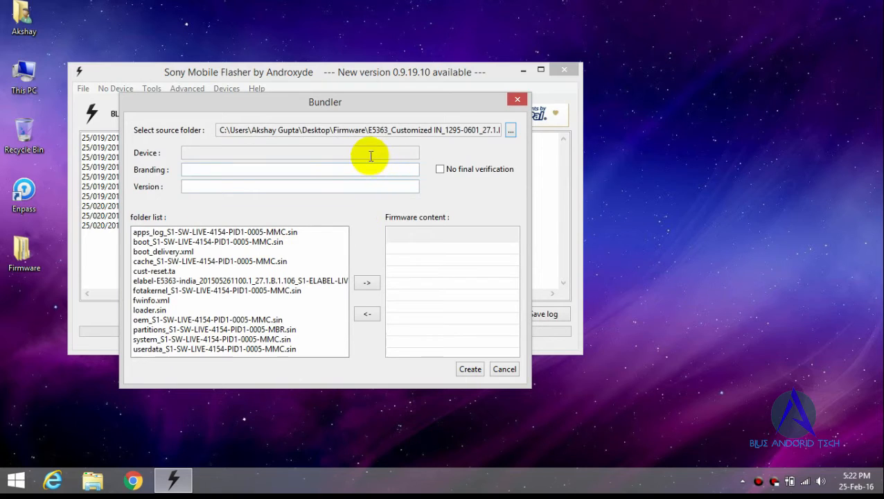
left_click(299, 152)
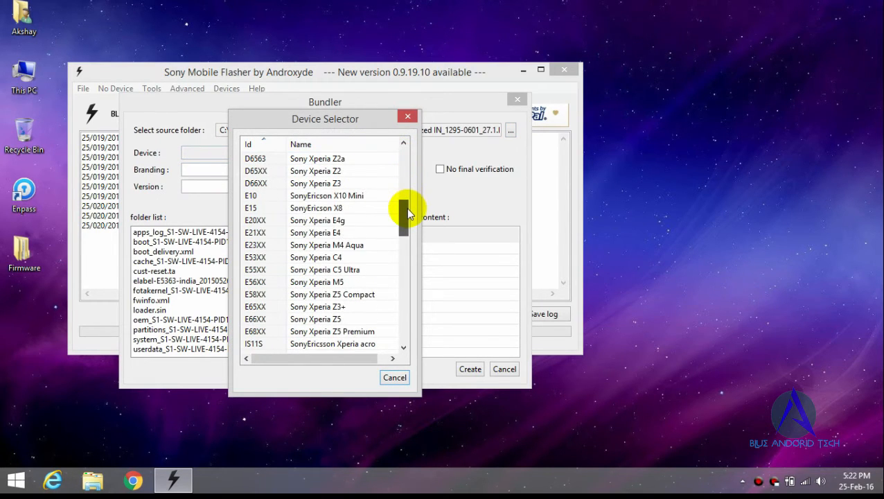
Set Device Sony Xperia C4 (E5363), Branding India and Version Android 5.0
left_click(316, 257)
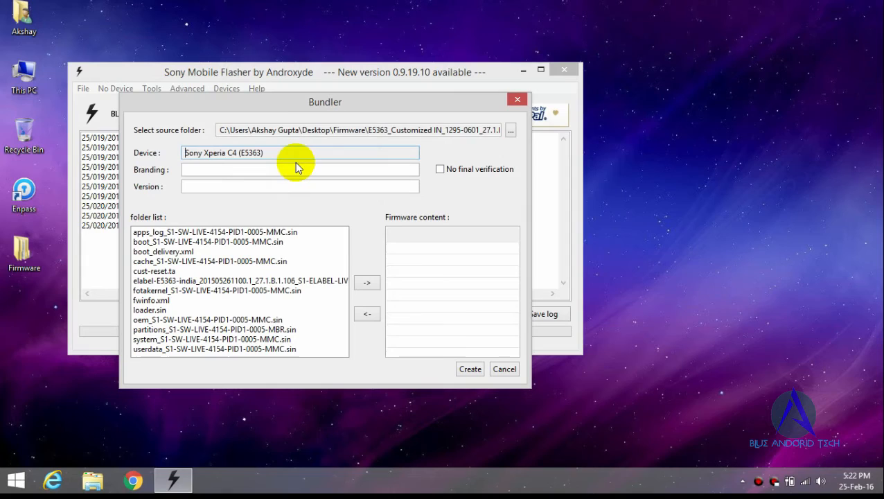
left_click(246, 170)
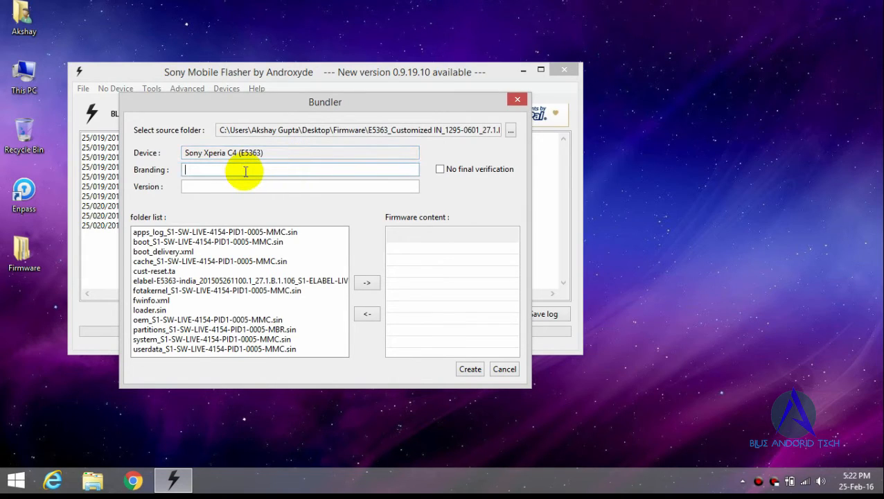
type("India")
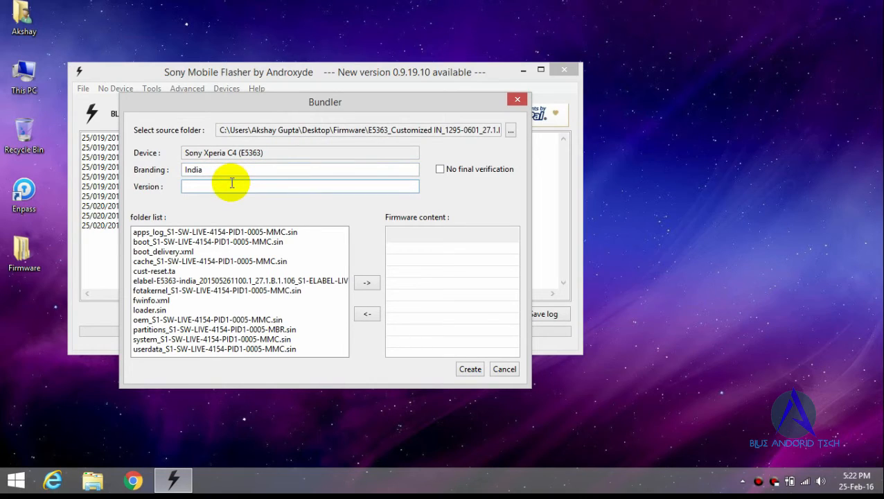
type("Veri")
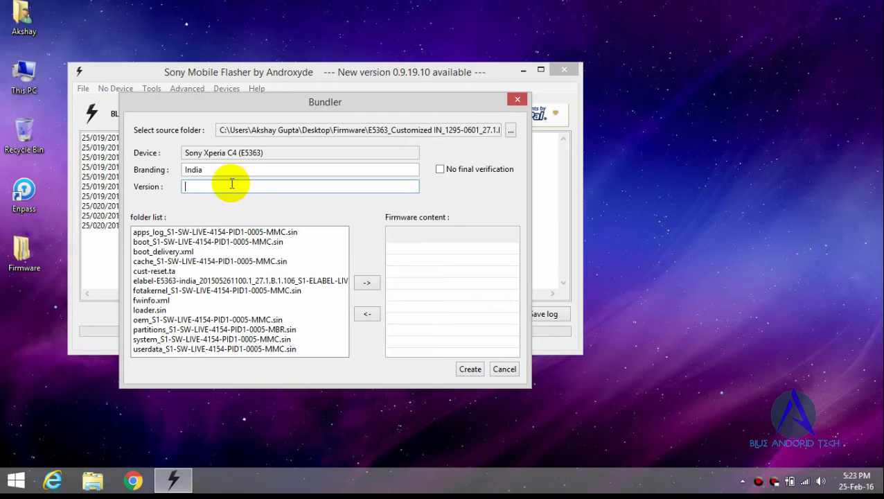
type("ANd")
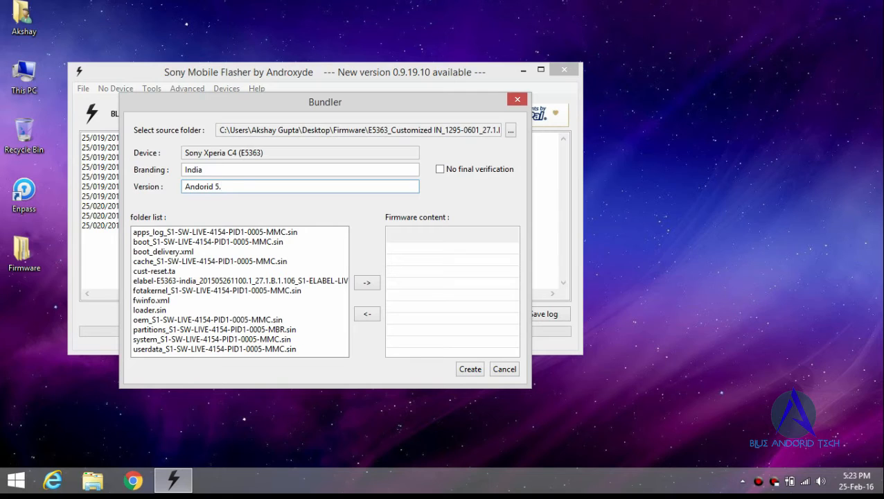
left_click(214, 231)
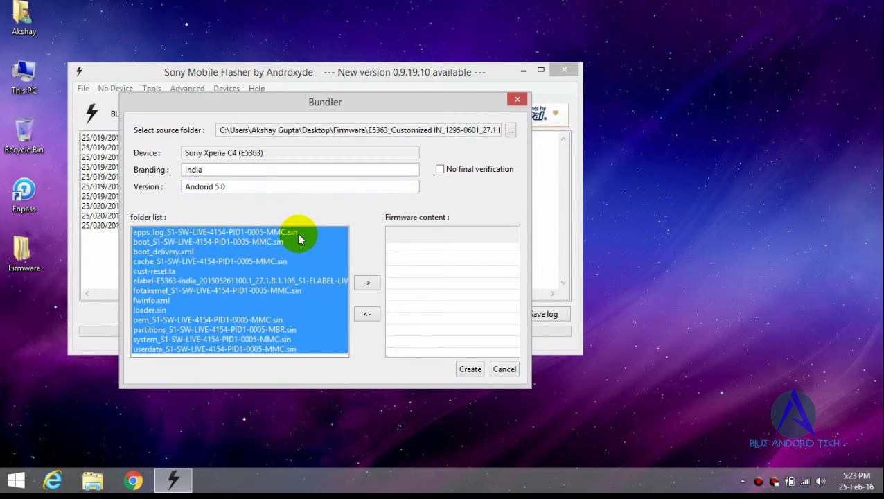
Move every firmware file except cust-reset.ta into the bundle's Firmware content
left_click(214, 350)
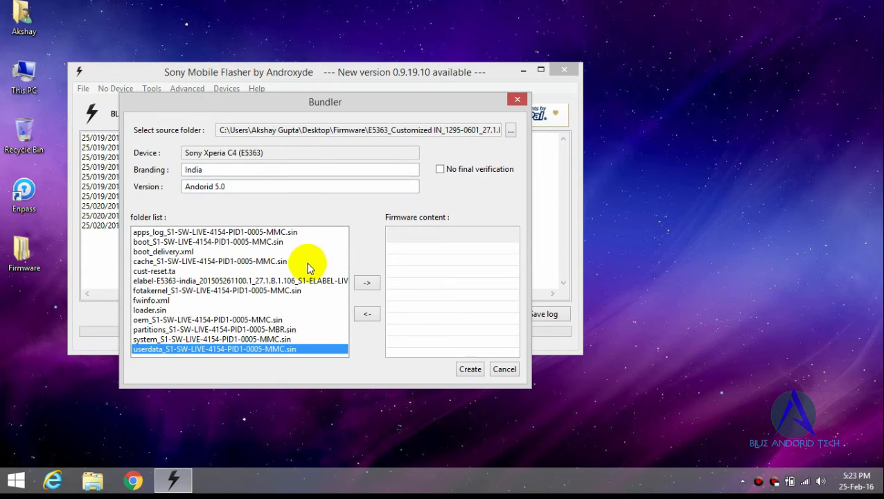
left_click(215, 231)
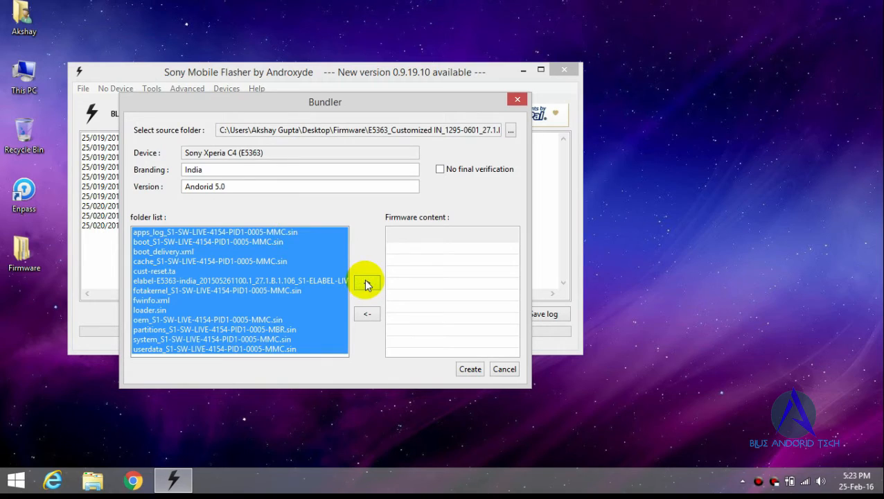
left_click(366, 282)
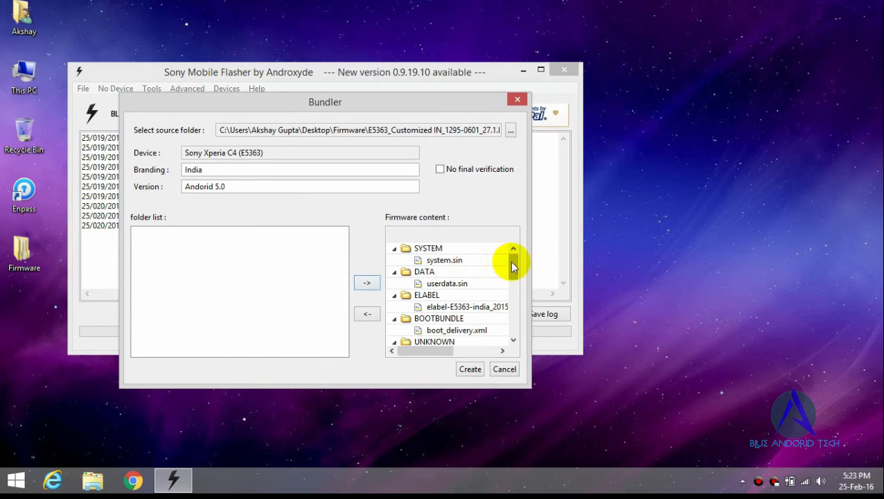
scroll("down", 3)
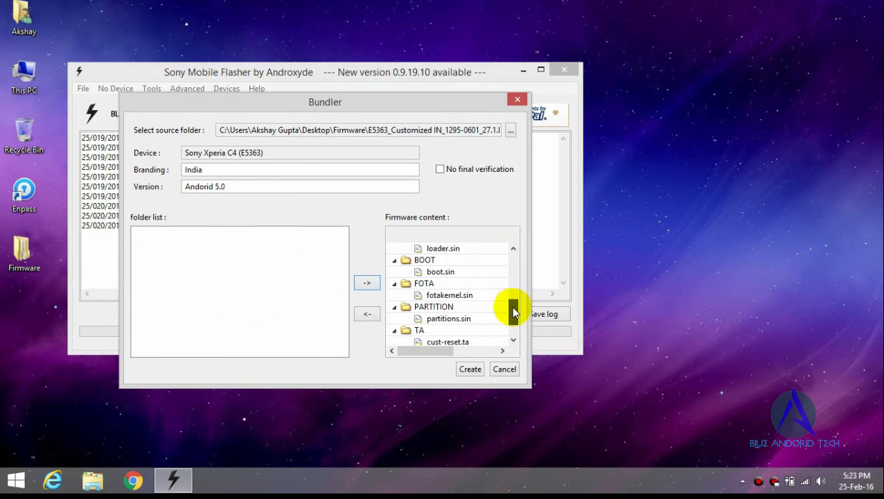
scroll("down", 3)
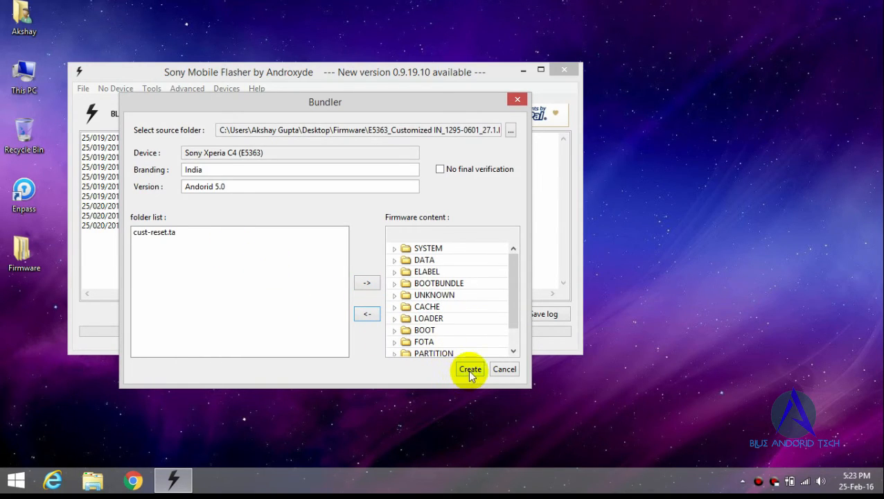
Create the Xperia C4 E5363 India firmware bundle from the Bundler dialog
left_click(469, 368)
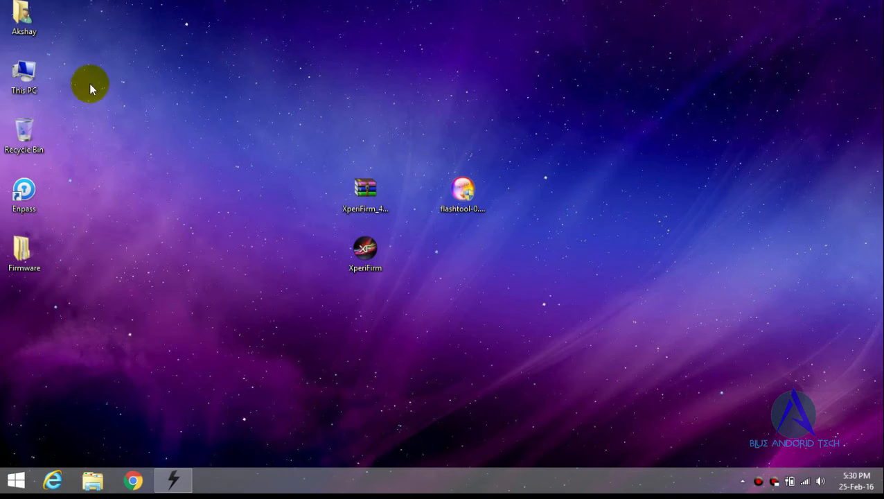
double_click(25, 72)
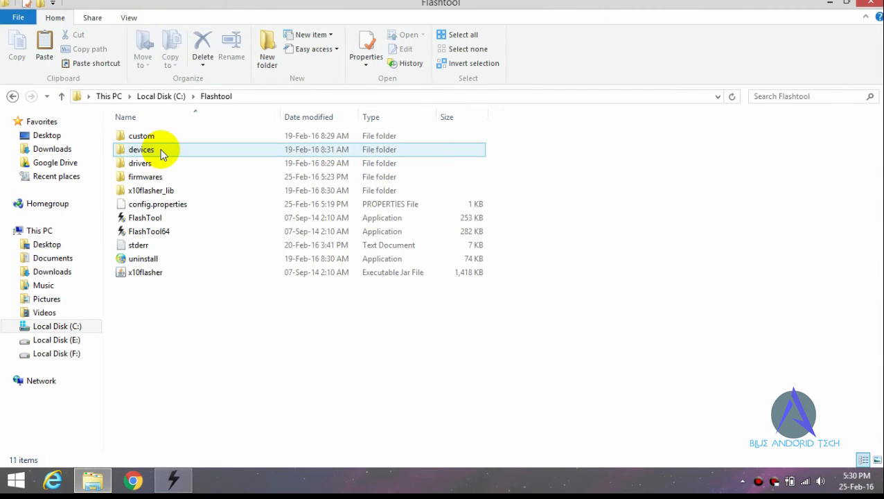
left_click(145, 177)
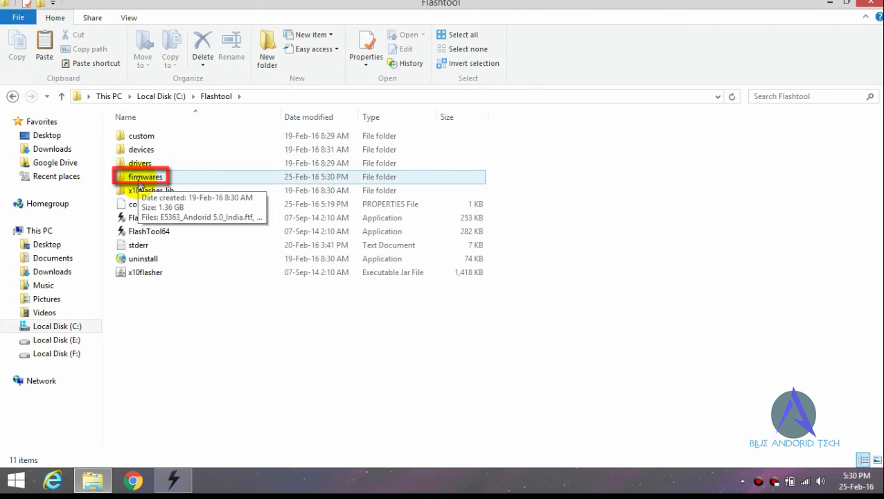
double_click(144, 177)
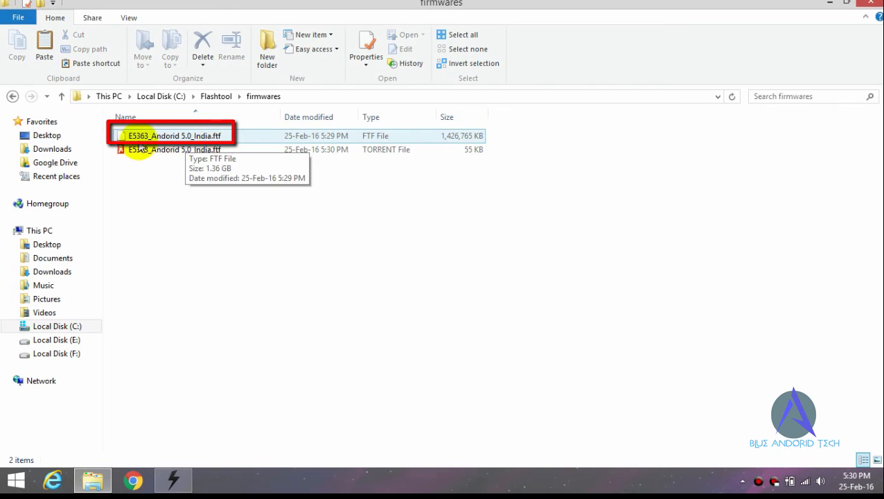
left_click(173, 136)
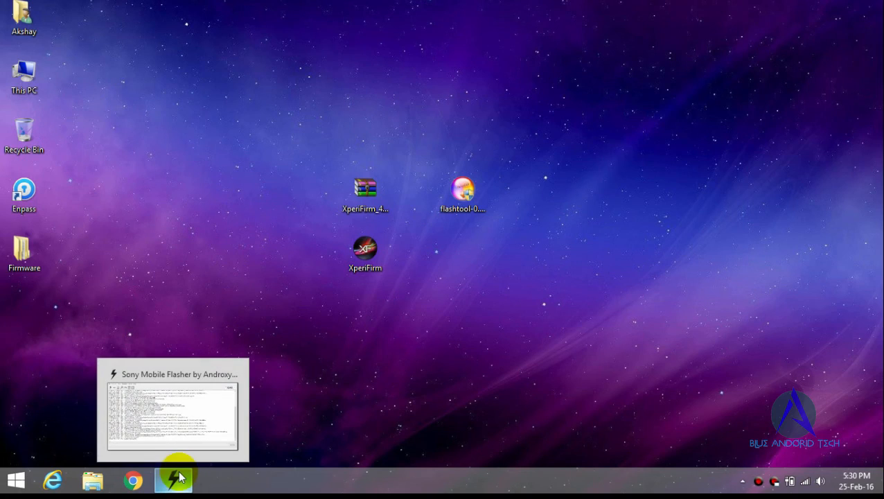
Restore the FlashTool window showing the log with bundle creation finished for E5363 India
left_click(173, 480)
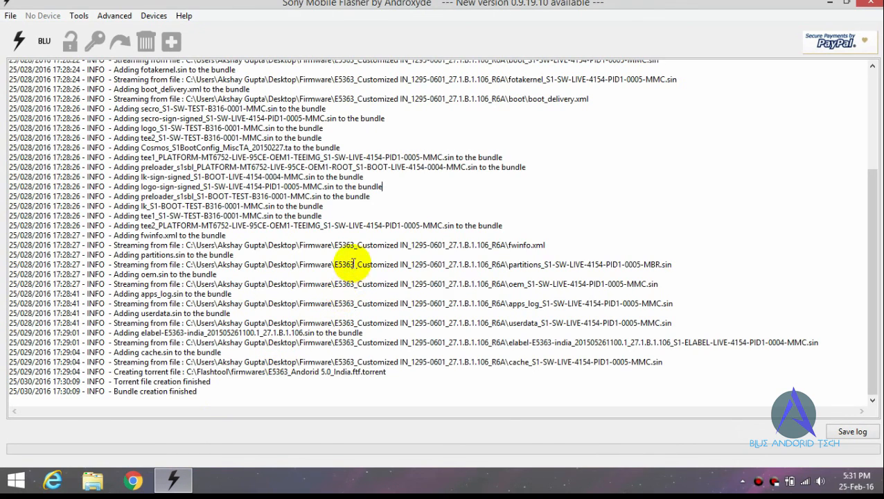
mouse_move(350, 256)
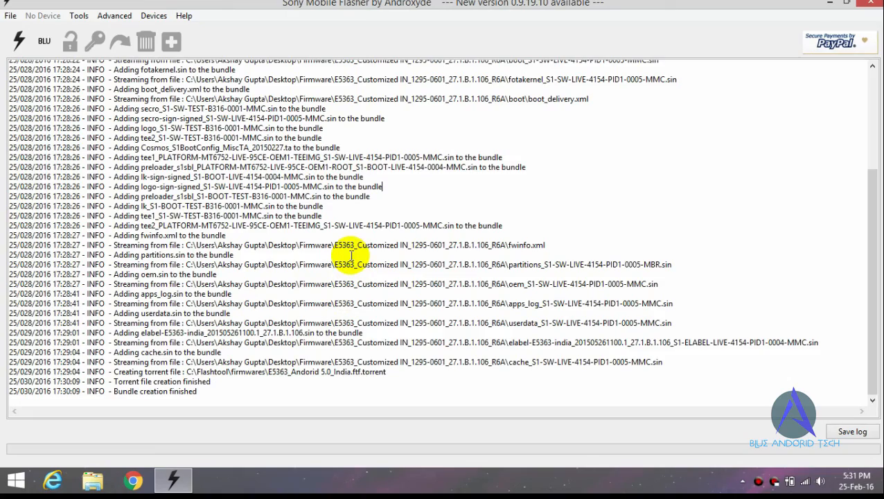